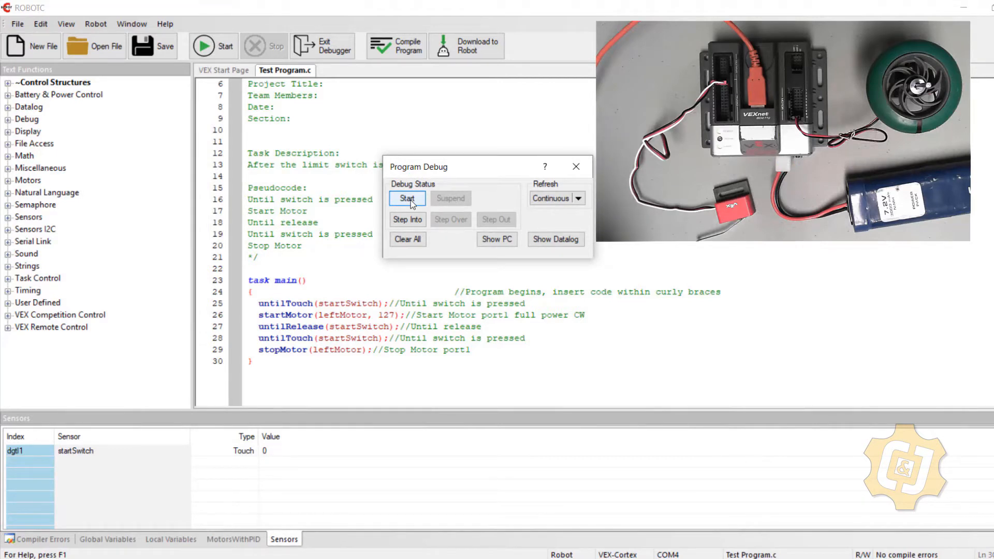
# Step: Run the program on the robot from the debugger and stop it again
pyautogui.click(407, 199)
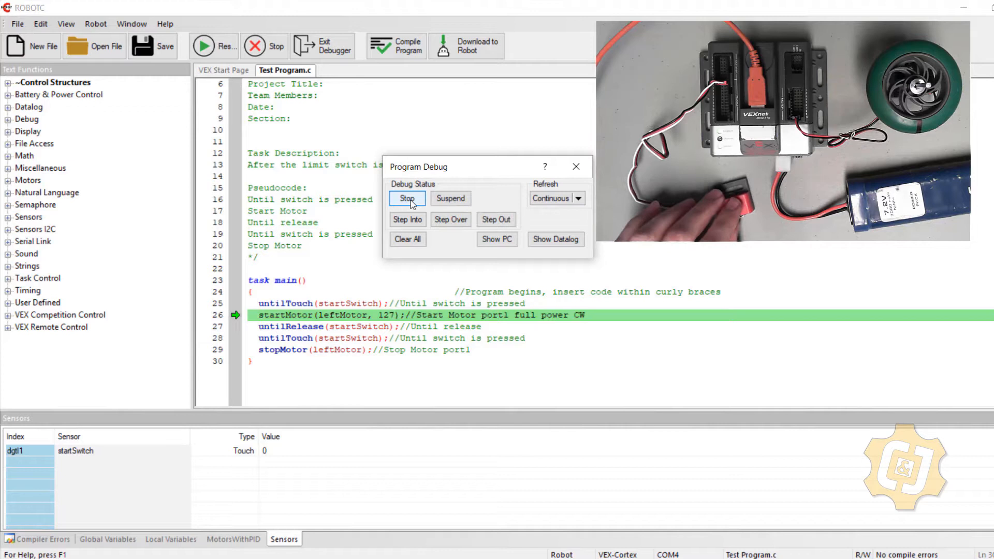
pyautogui.click(451, 219)
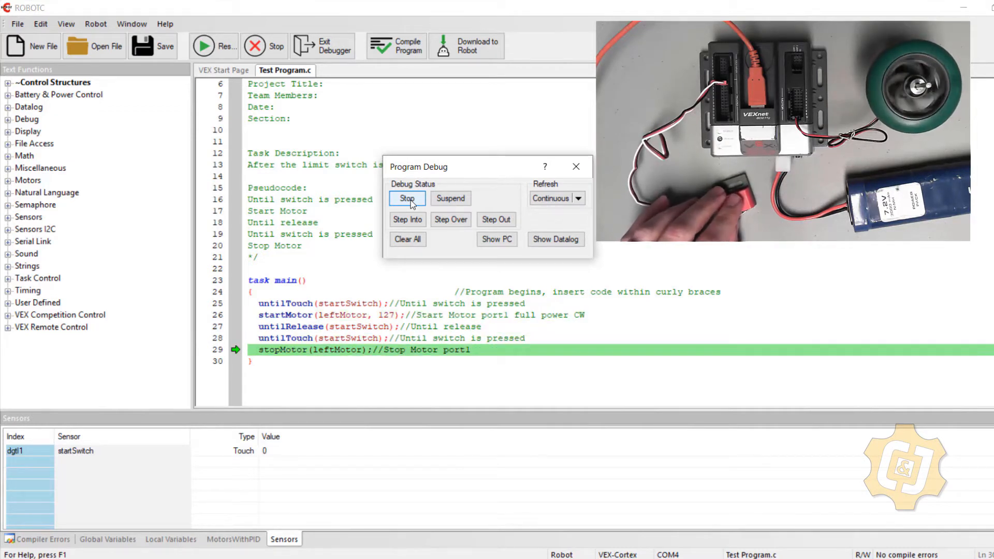
pyautogui.click(407, 198)
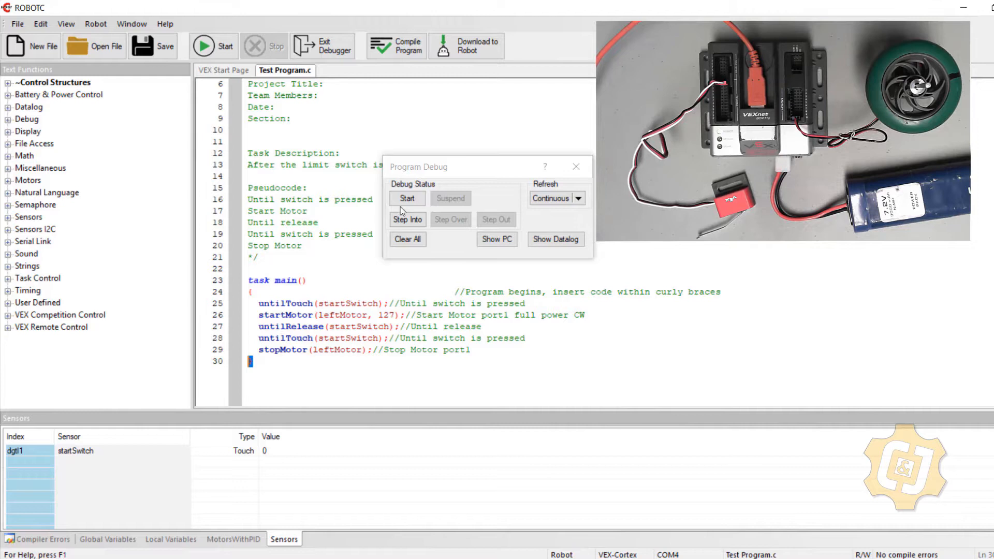
pyautogui.click(407, 197)
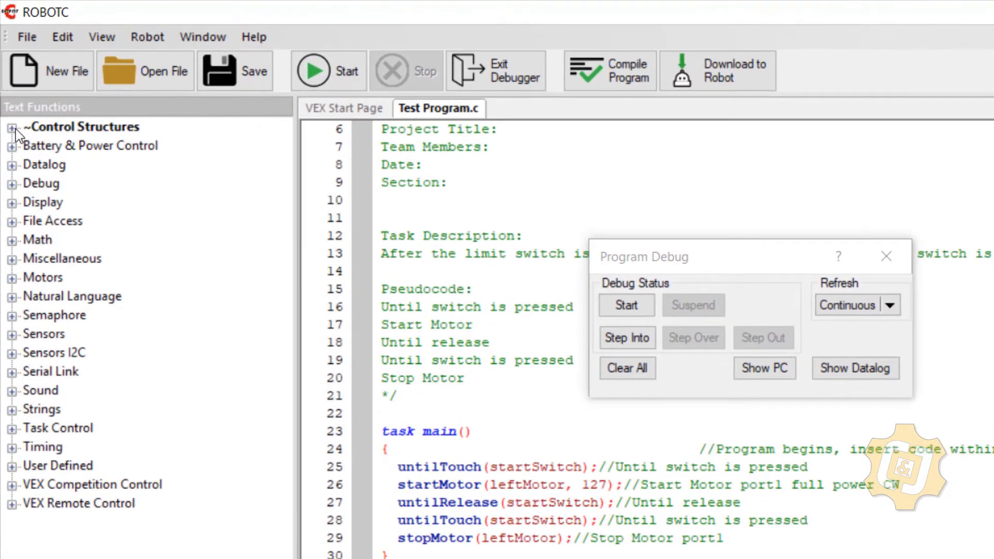
# Step: Expand Control Structures > Natural Language to show waitUntil, repeat and Until templates
pyautogui.click(11, 126)
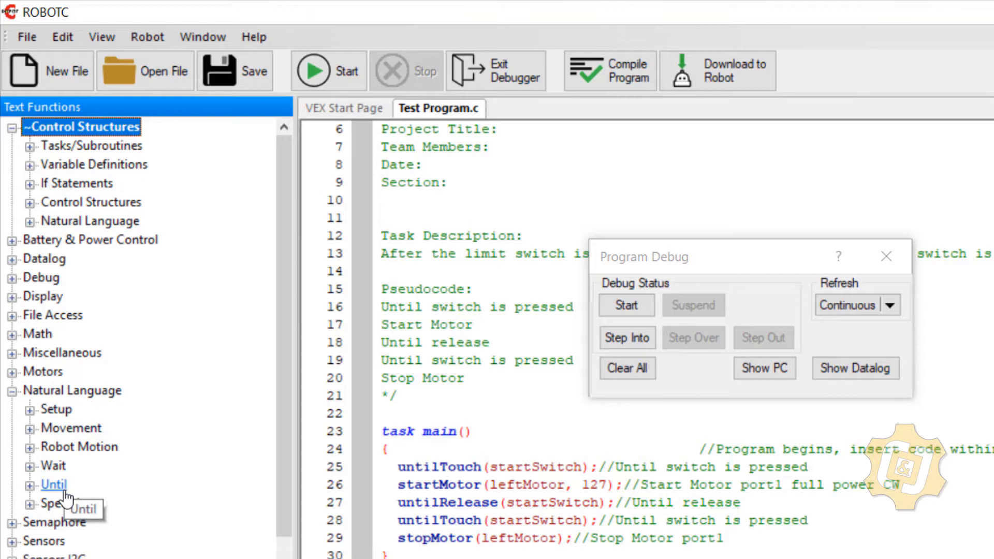
pyautogui.click(29, 220)
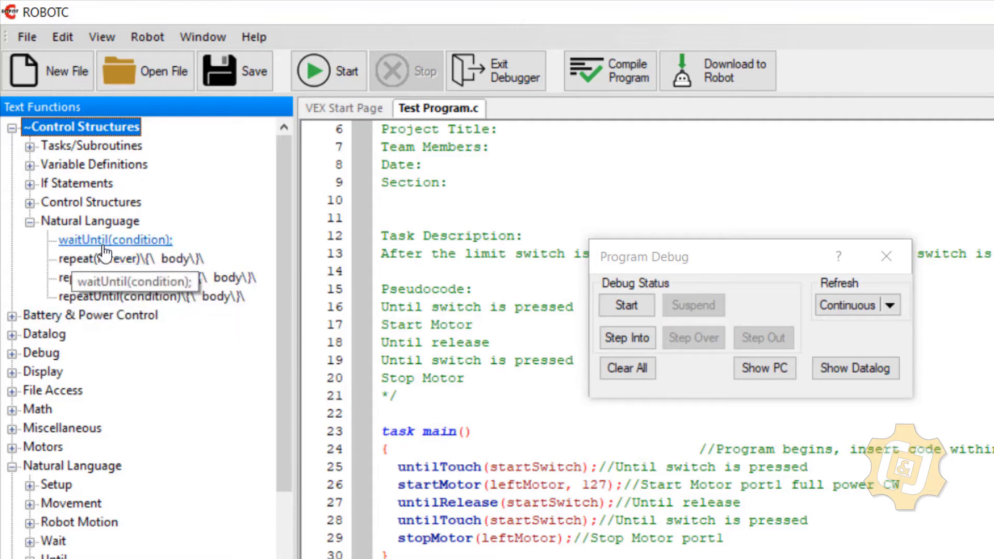
pyautogui.moveTo(147, 246)
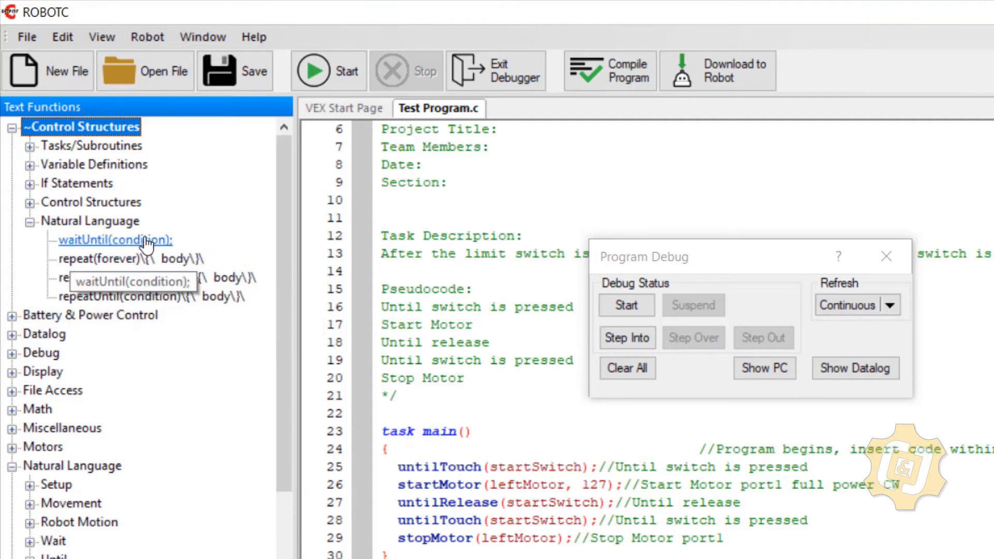
pyautogui.moveTo(127, 259)
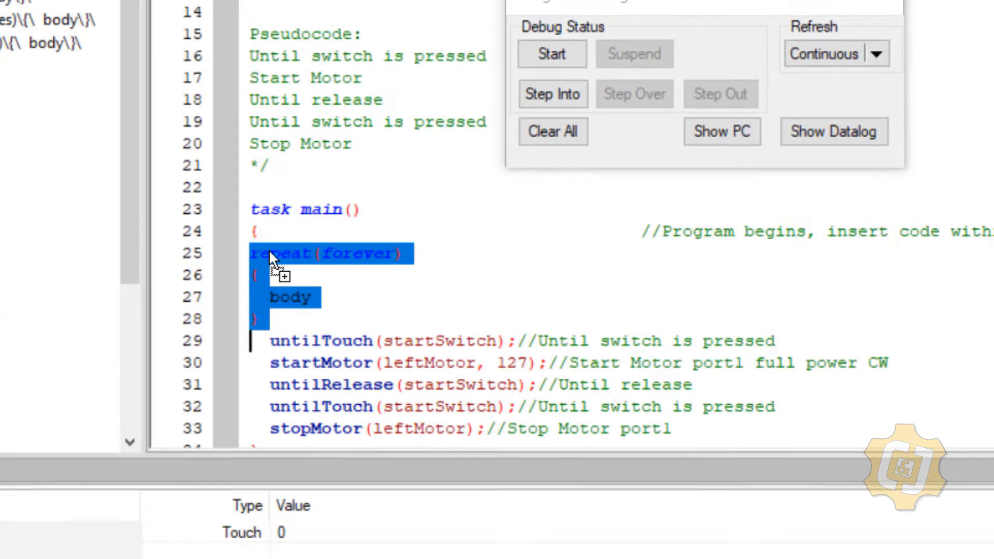
# Step: Replace the body placeholder with the five switch-and-motor commands inside repeat(forever), then close the debugger
pyautogui.scroll(-3)
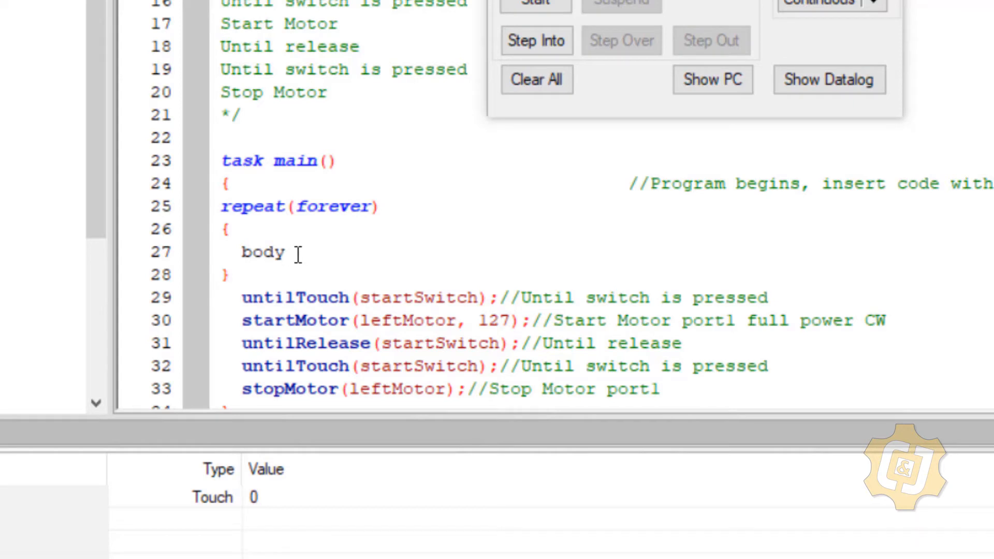
pyautogui.doubleClick(263, 252)
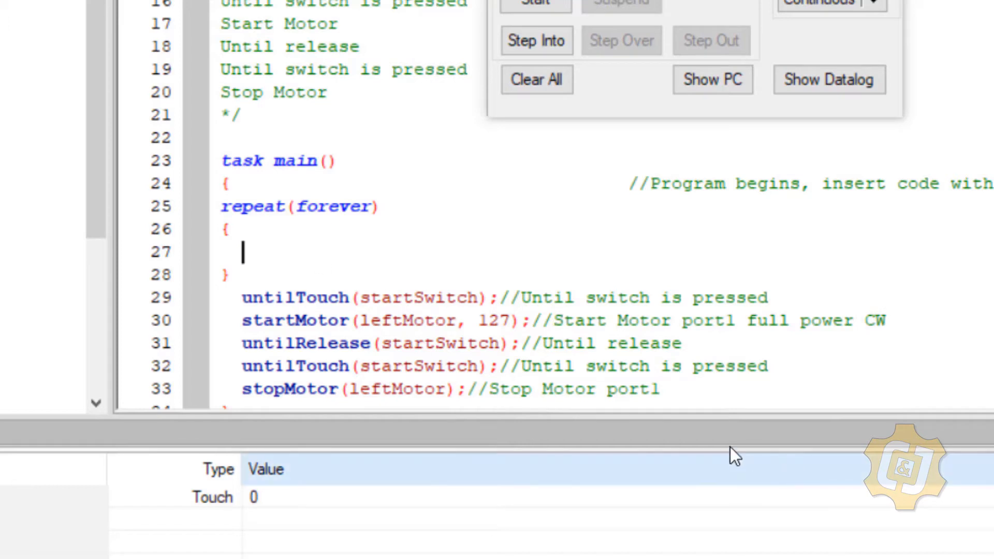
pyautogui.moveTo(243, 299); pyautogui.dragTo(659, 390)
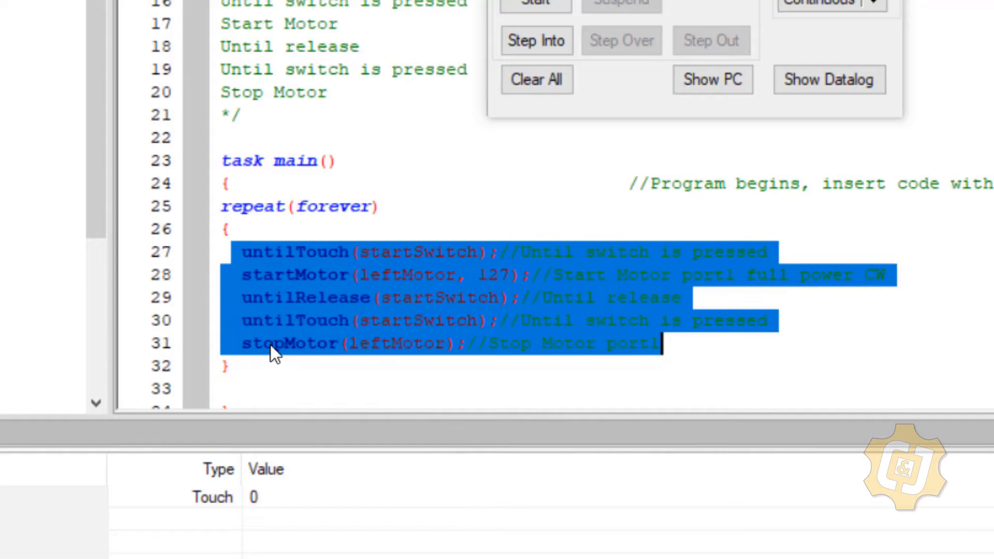
pyautogui.click(228, 366)
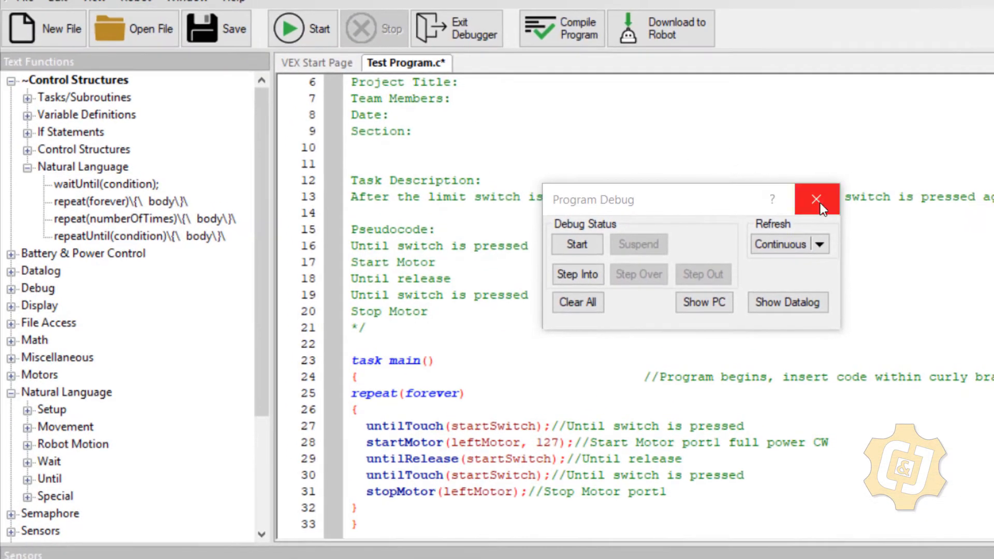
pyautogui.click(817, 199)
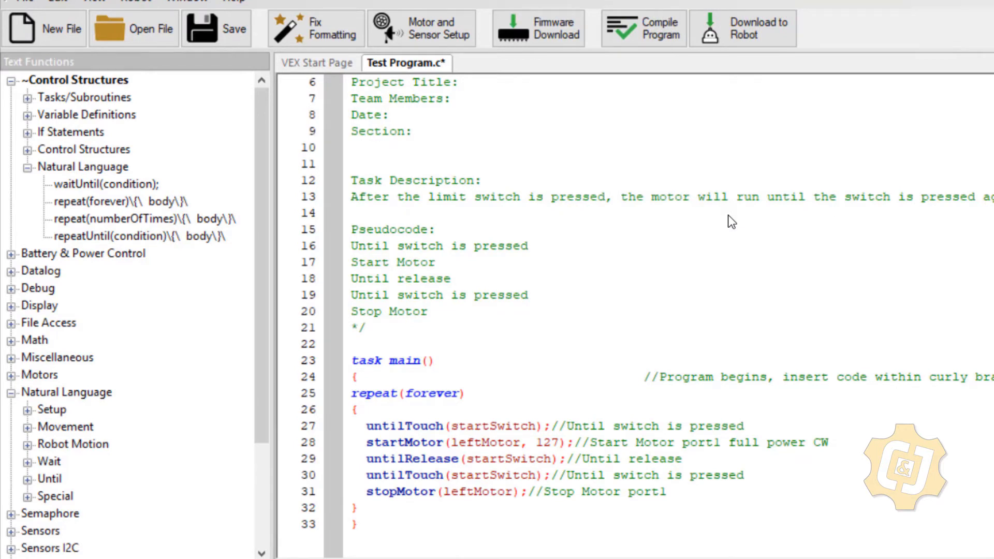
# Step: Auto-indent the looping program and download it to the Cortex
pyautogui.click(317, 28)
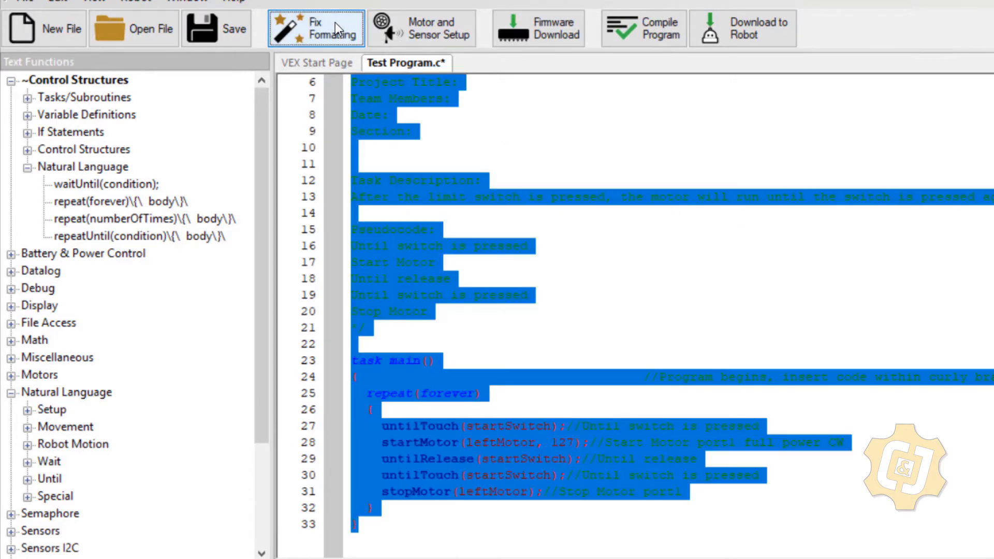
pyautogui.click(316, 28)
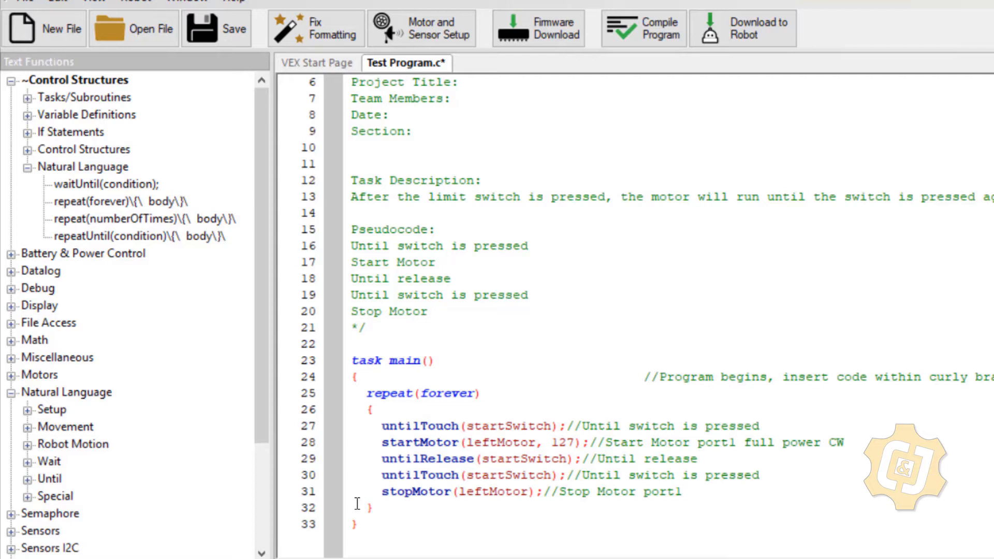
pyautogui.click(430, 246)
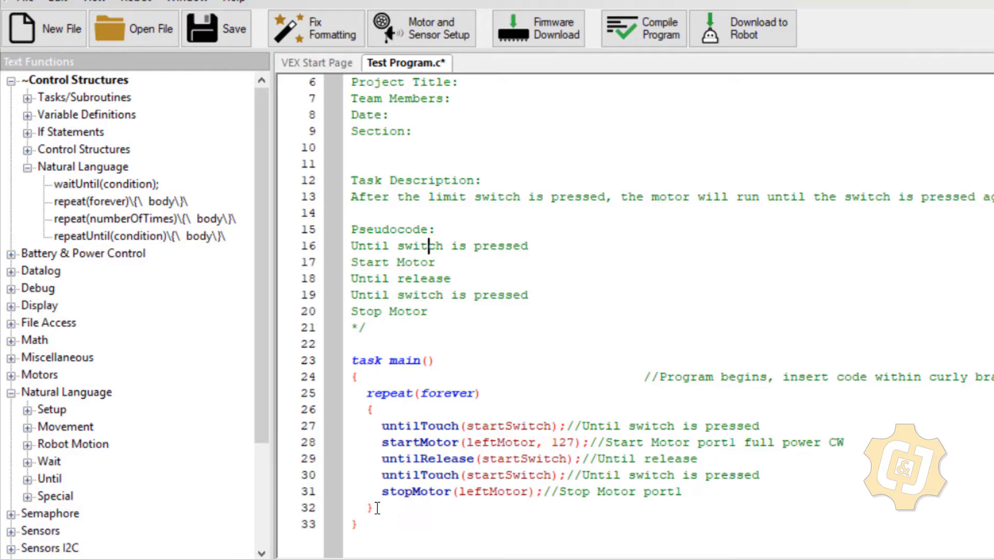
pyautogui.moveTo(323, 436)
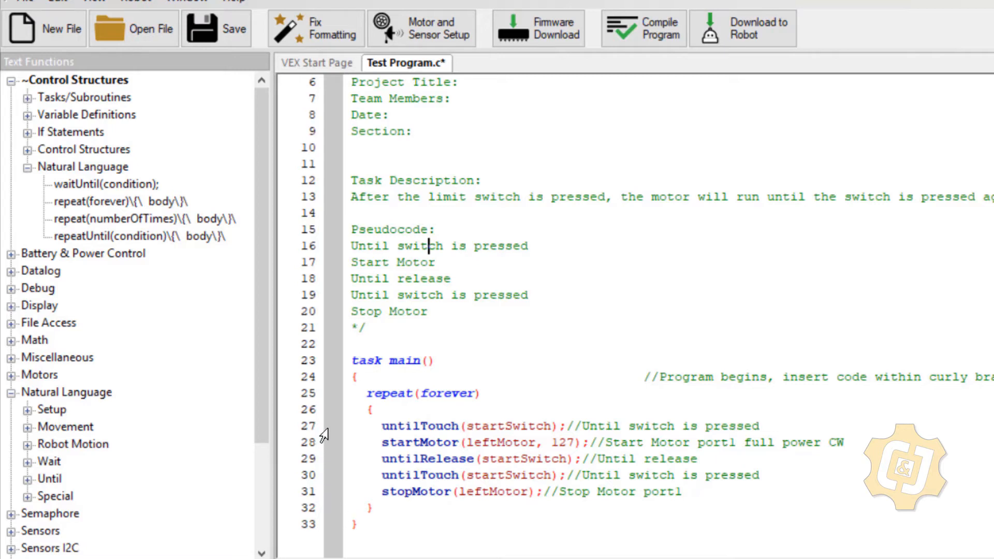
pyautogui.moveTo(446, 398)
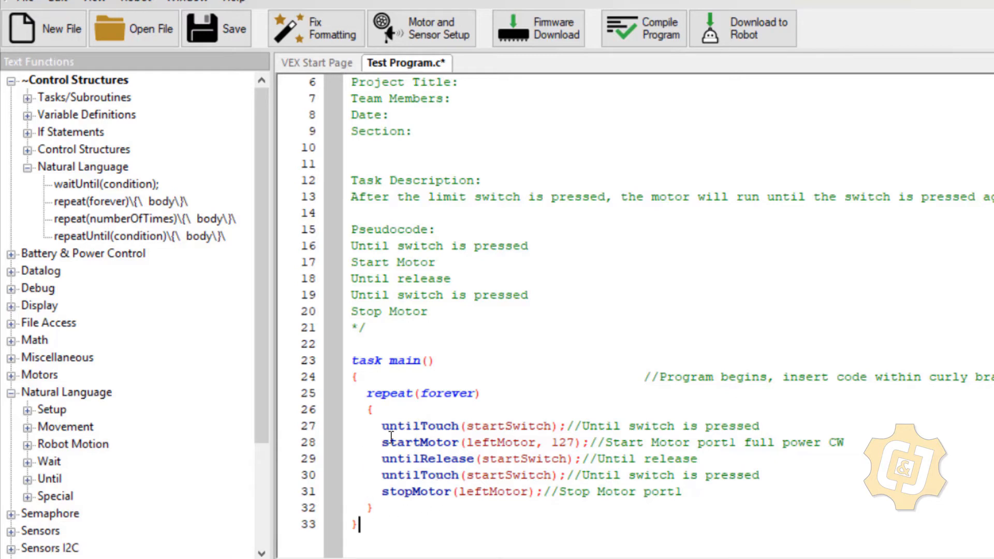
pyautogui.moveTo(428, 439)
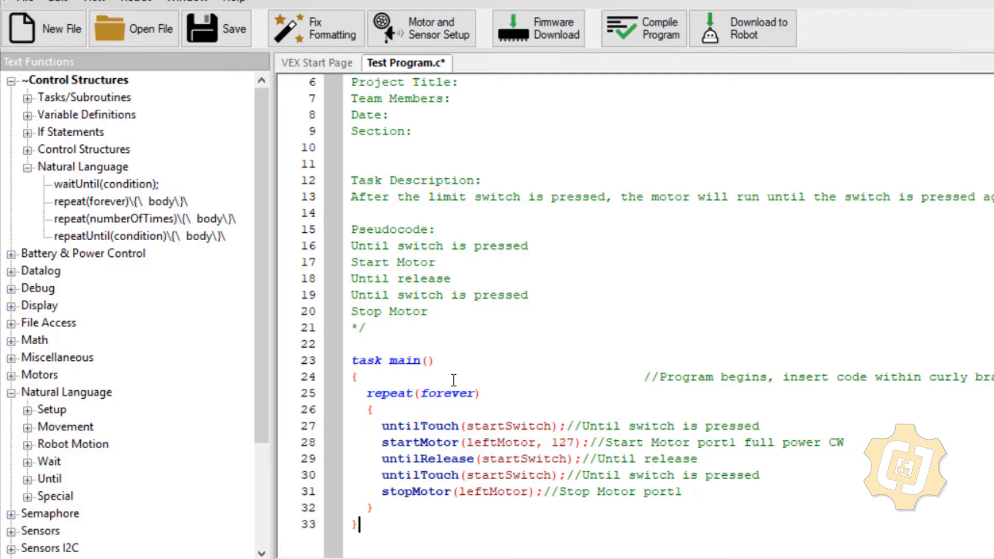
pyautogui.click(743, 28)
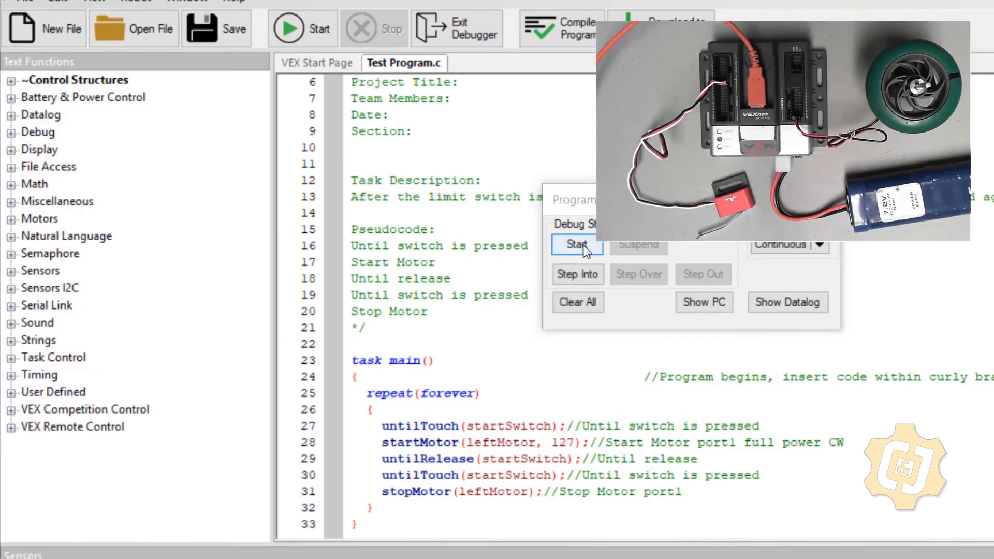
# Step: Start the program, step through it with the limit switch, then stop and exit the debugger
pyautogui.click(576, 245)
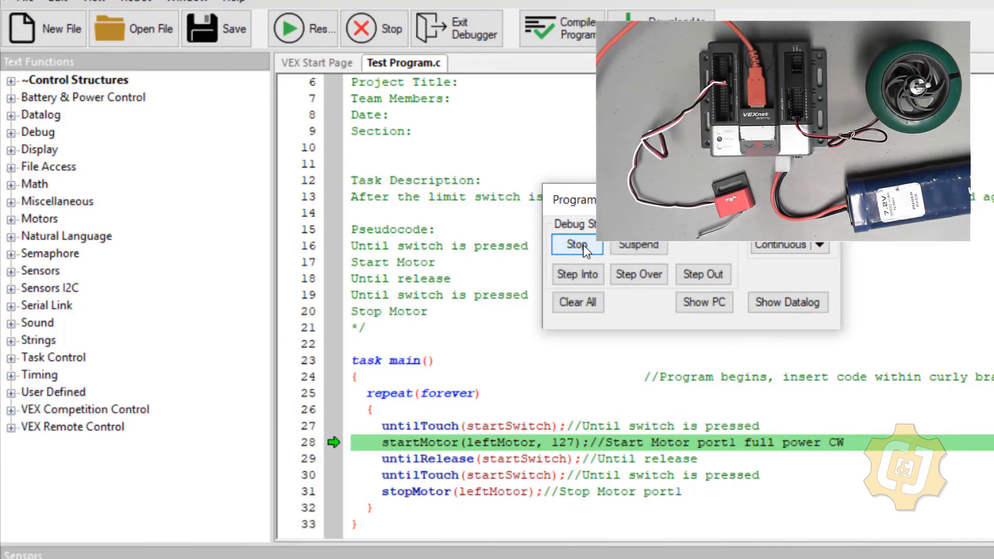
pyautogui.click(638, 274)
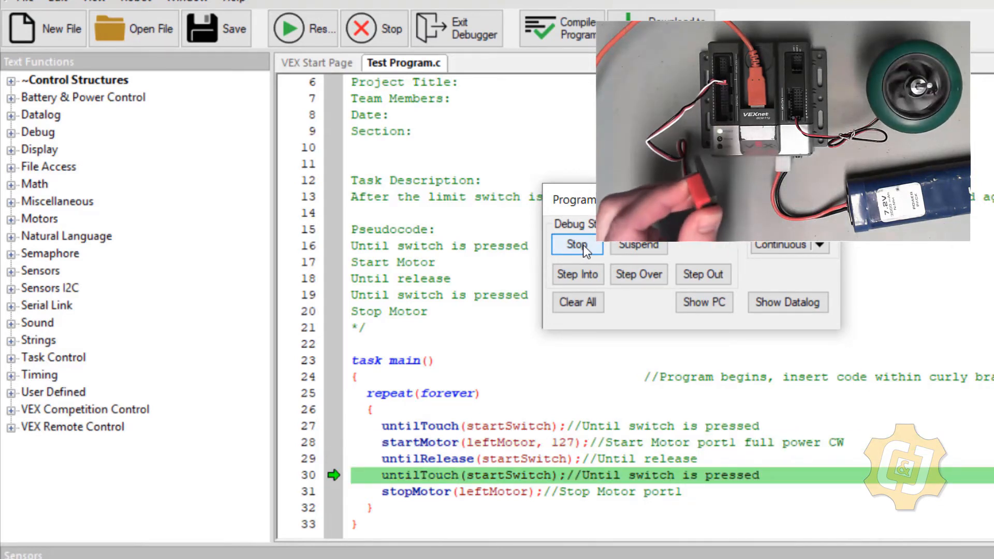
pyautogui.click(577, 274)
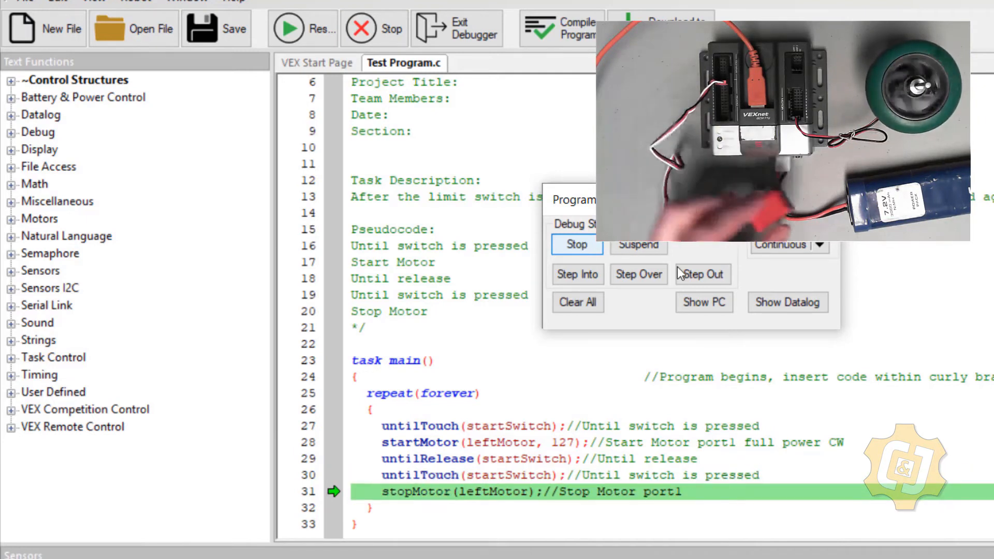
pyautogui.click(575, 244)
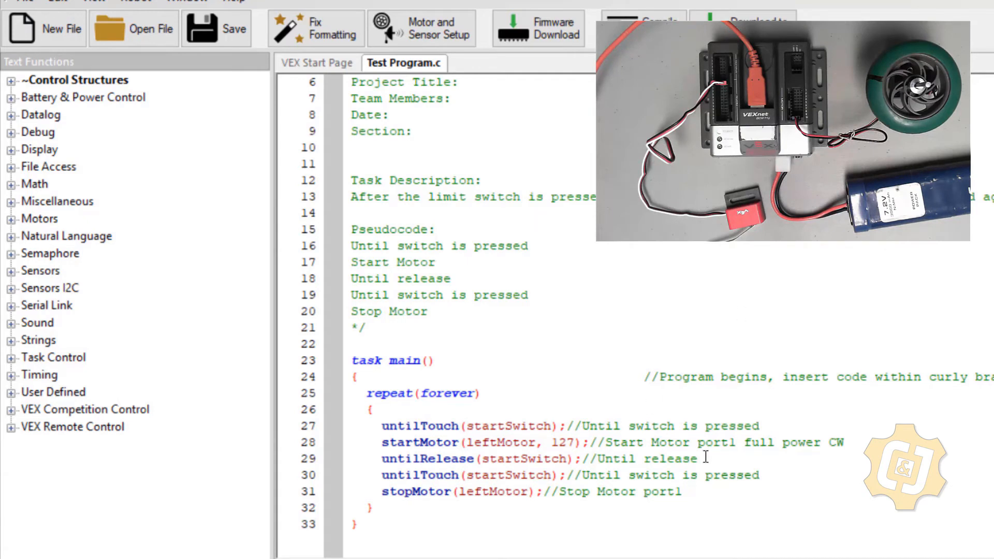
# Step: Paste a second untilRelease(startSwitch) after stopMotor and download to the robot
pyautogui.tripleClick(539, 459)
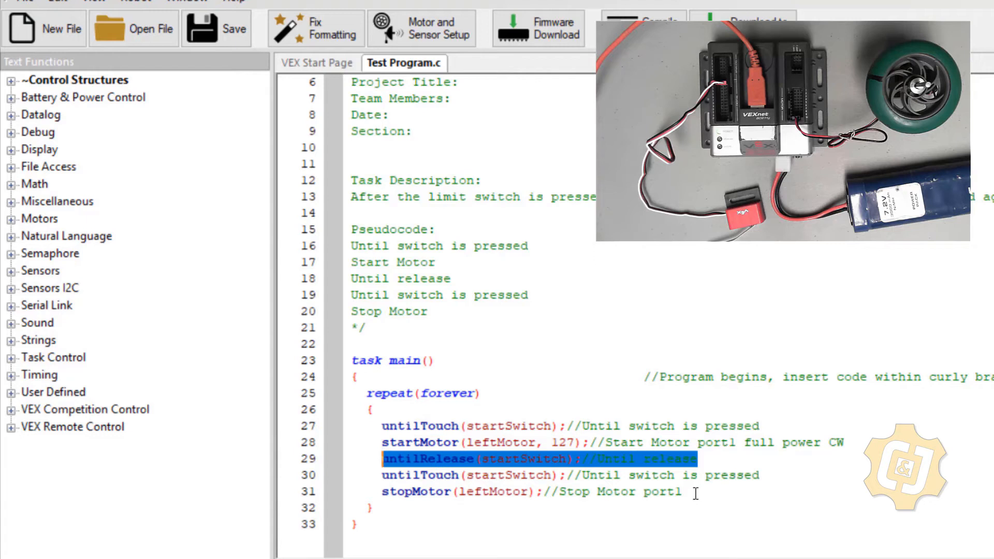
pyautogui.write('untilRelease(startSwitch);//Until release')
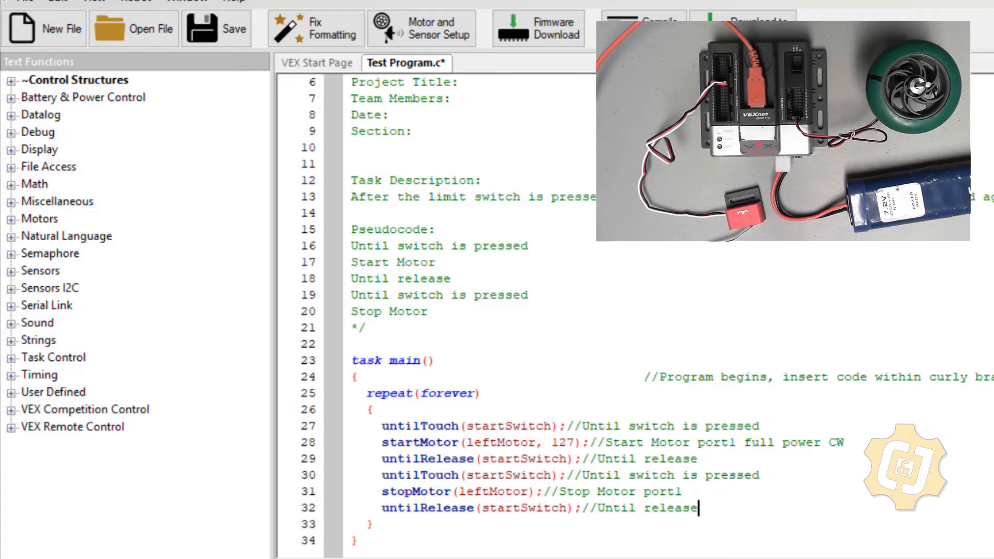
pyautogui.click(754, 19)
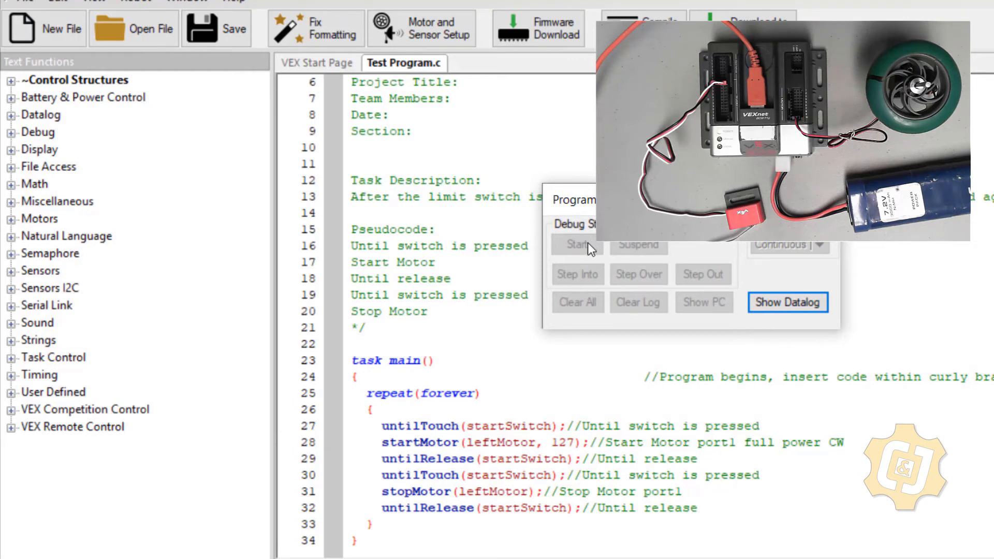
pyautogui.click(576, 245)
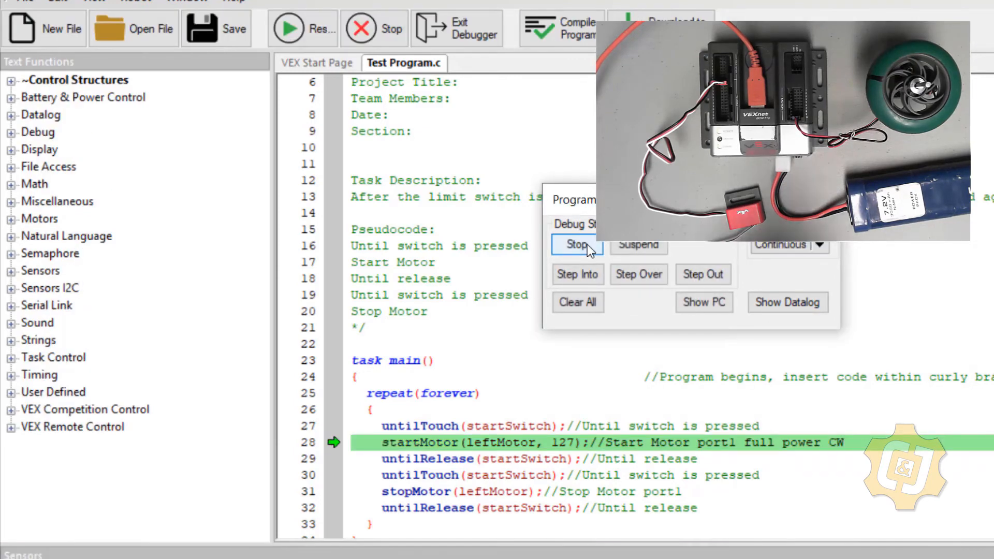
pyautogui.click(638, 274)
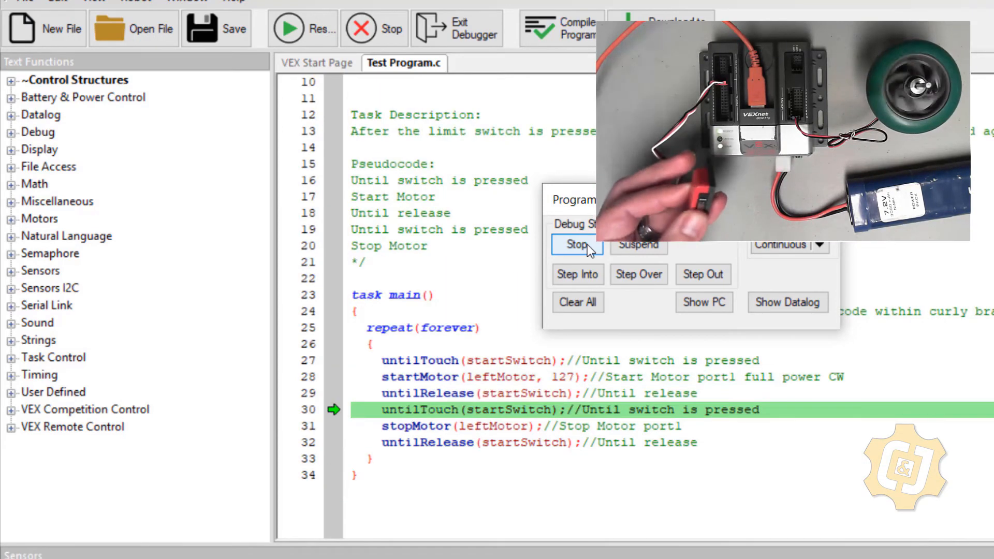
pyautogui.click(639, 274)
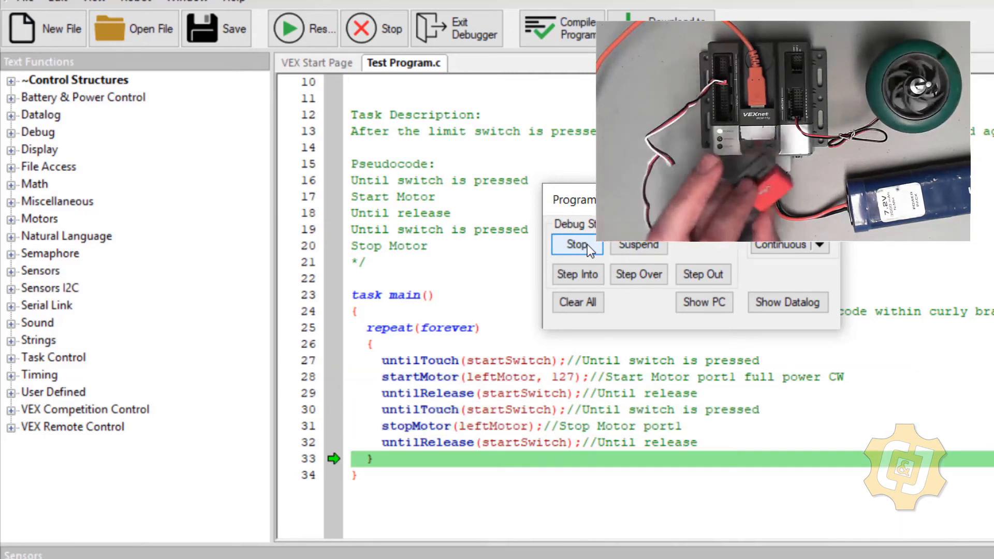
pyautogui.click(576, 274)
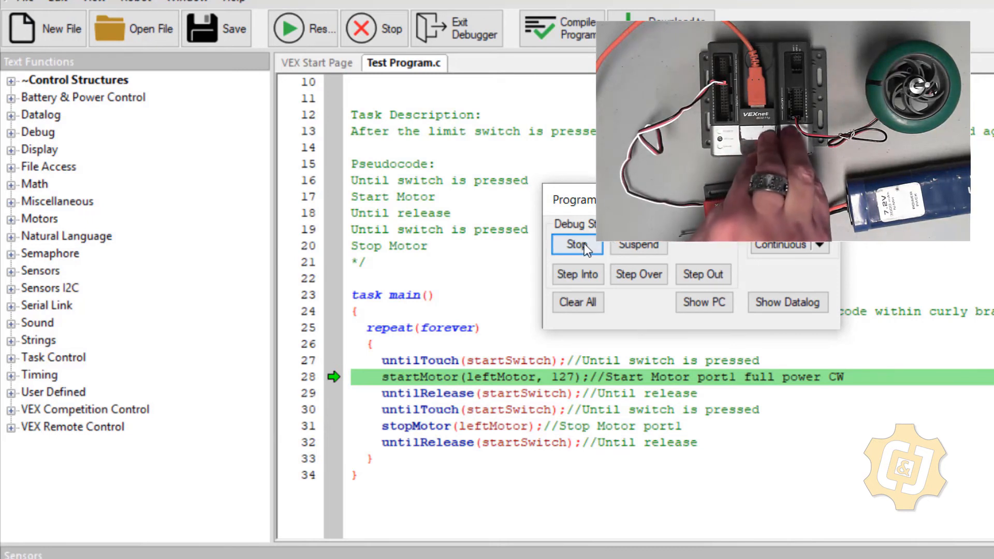
pyautogui.click(576, 245)
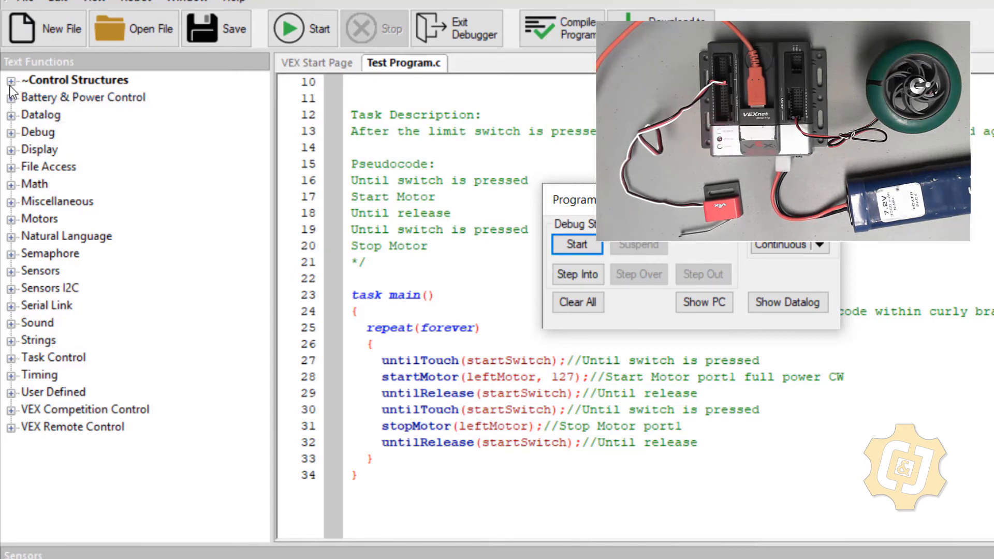
# Step: Insert a repeat(numberOfTimes) template below task main and set its count to 10
pyautogui.click(11, 79)
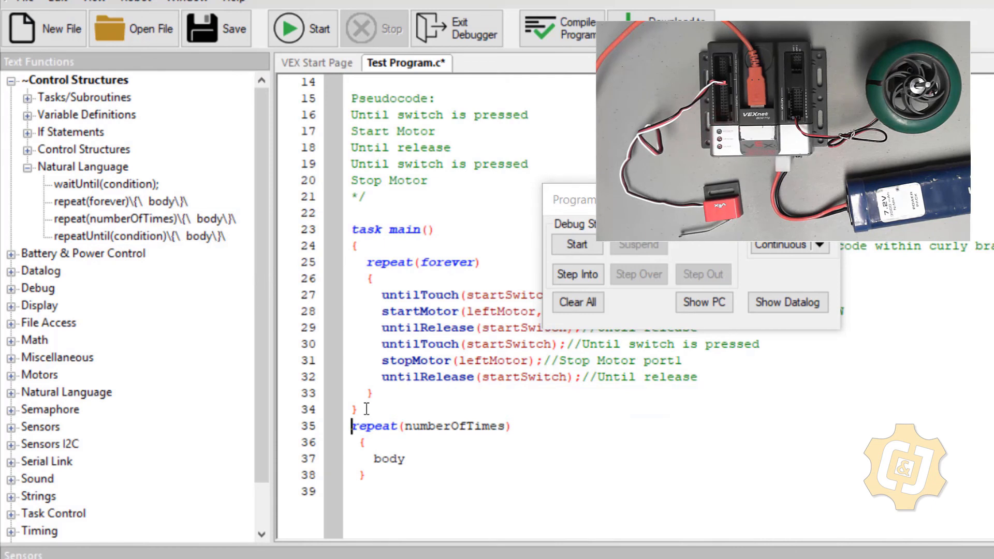
pyautogui.doubleClick(455, 426)
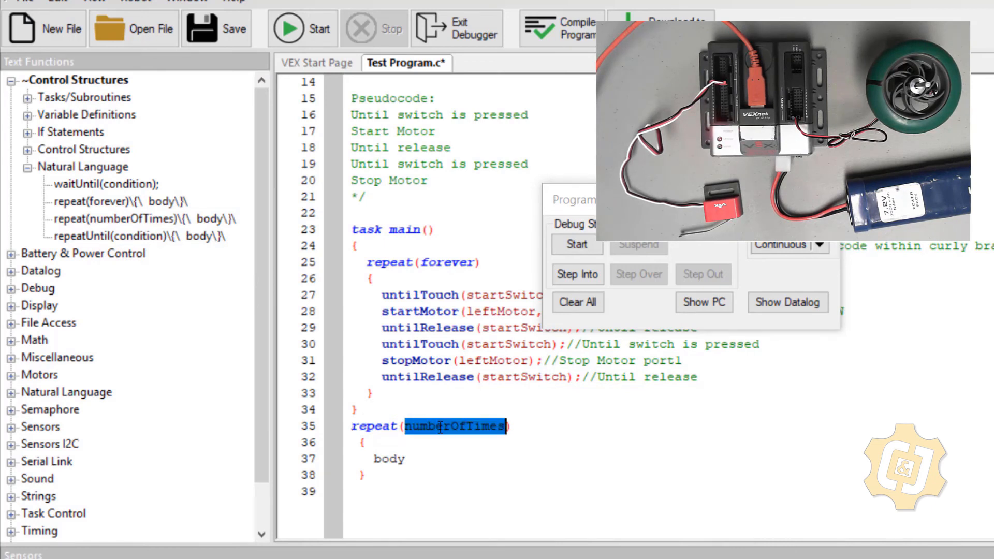
pyautogui.write('10)')
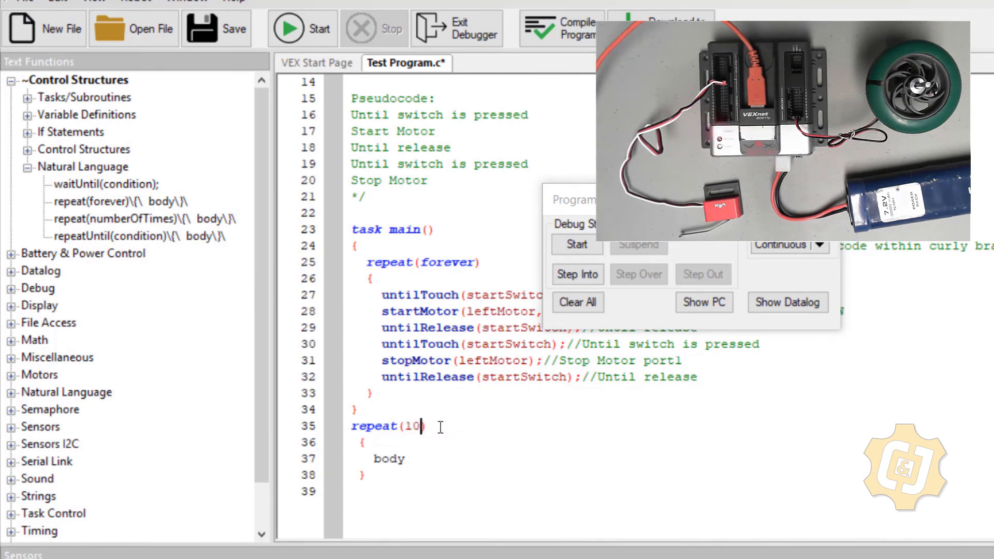